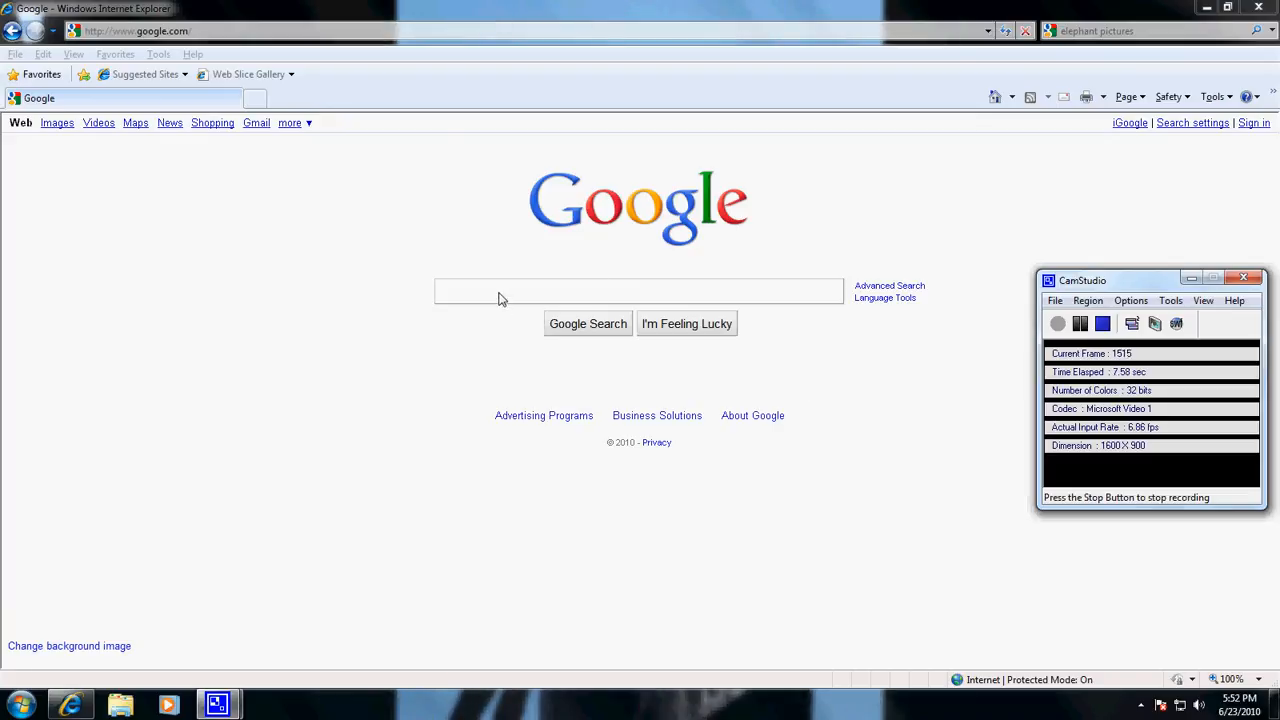
- Search Google for 'cute puppy dogs' and switch to the Images results
text(cute puppy dogs)
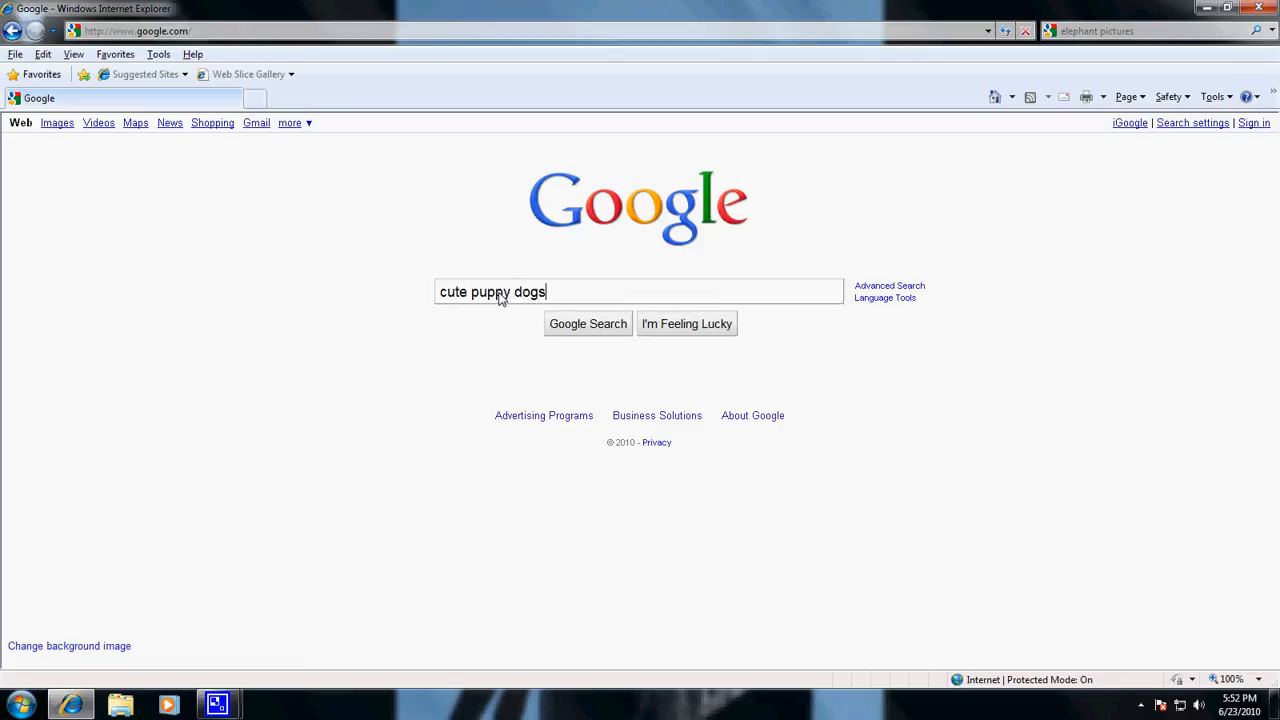
click(588, 324)
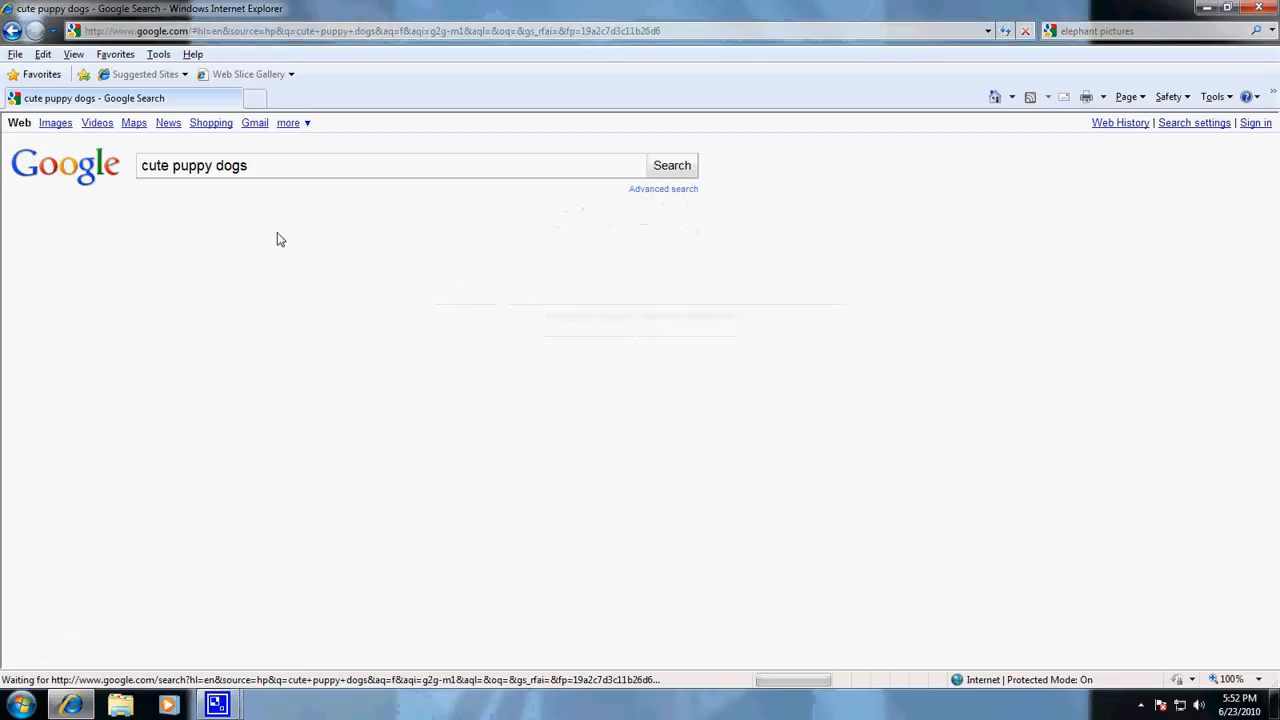
click(672, 164)
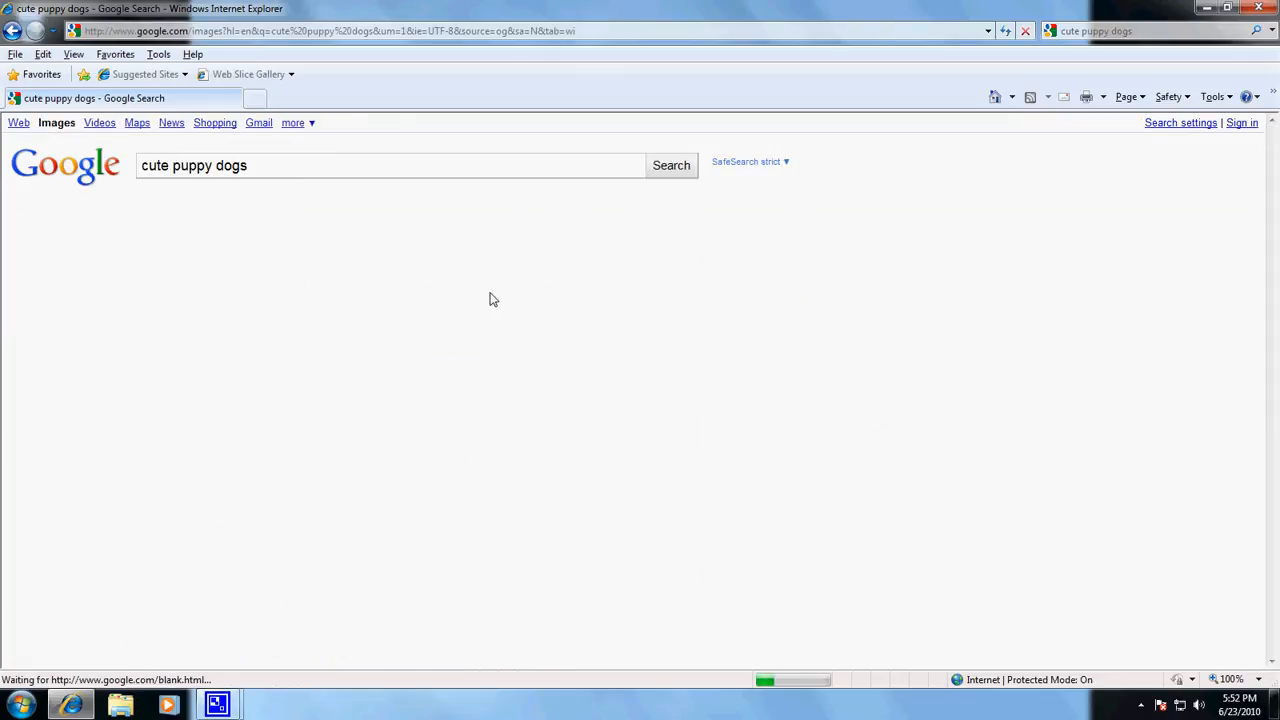
- Show the SafeSearch filtering choices above the puppy image results, Strict in effect
click(672, 164)
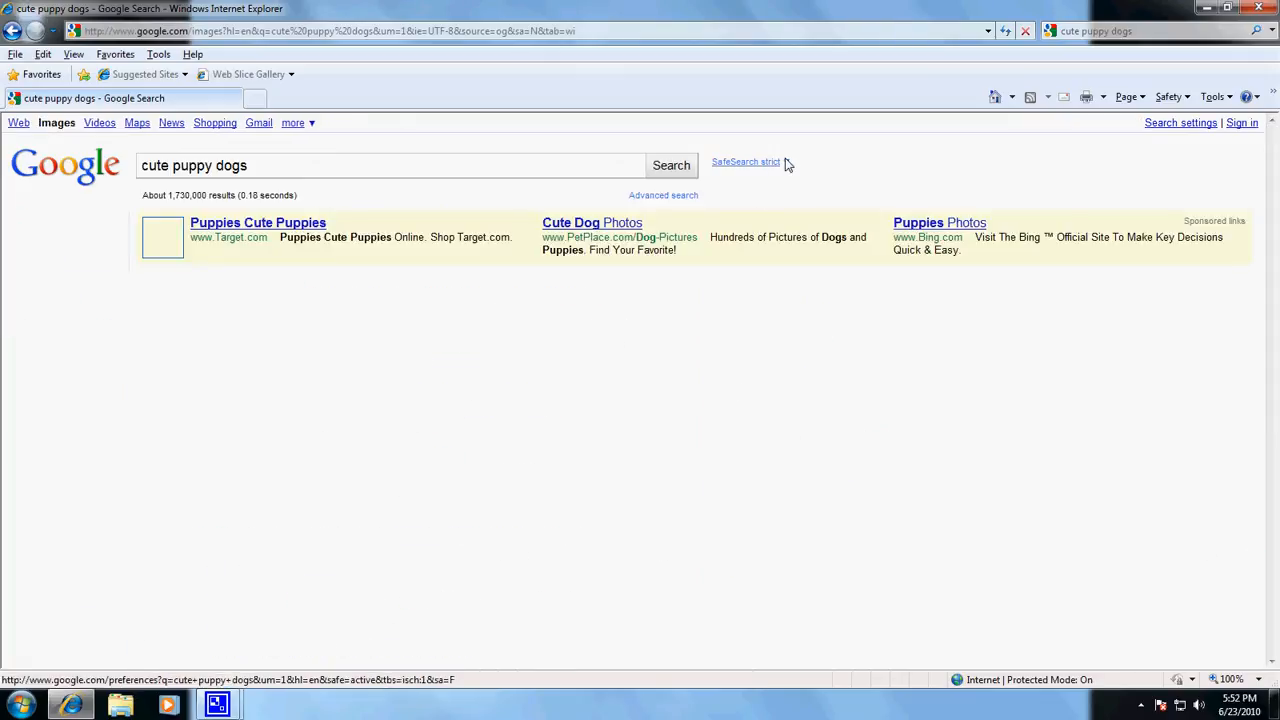
click(56, 122)
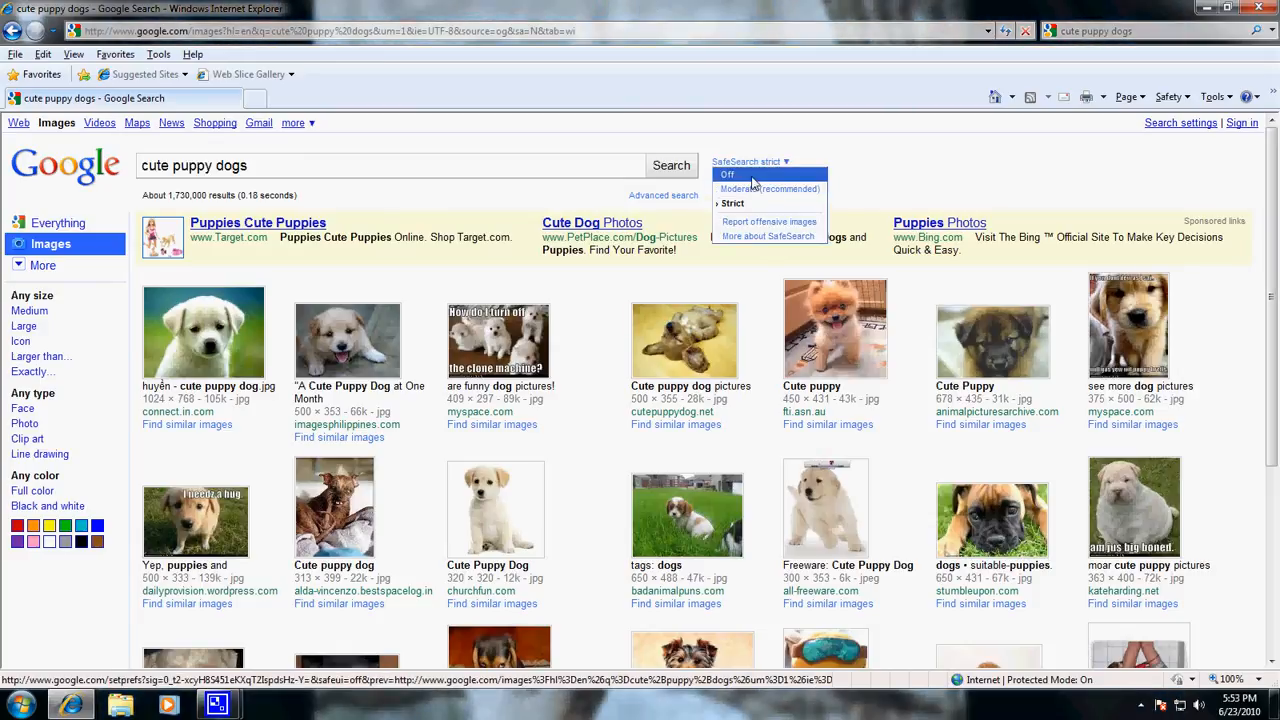
mouse_move(732, 204)
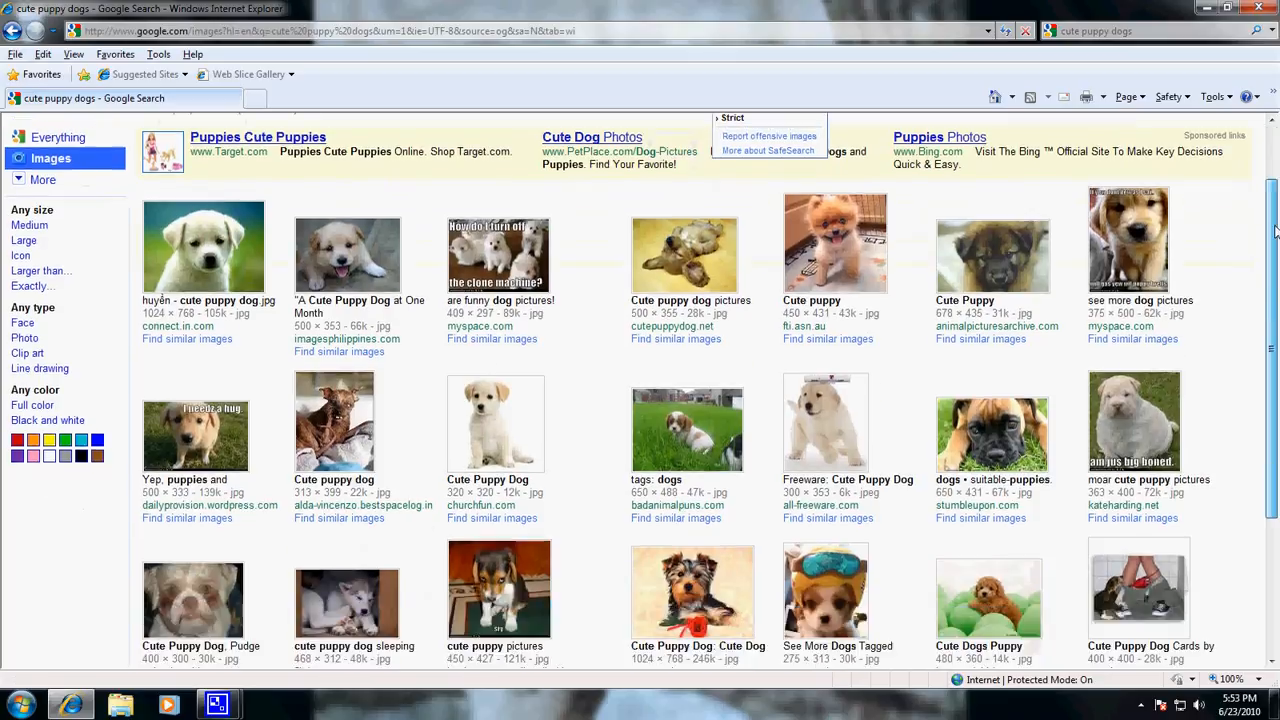
- Scroll through the first page of puppy image results down to the page navigation
scroll(down, 3)
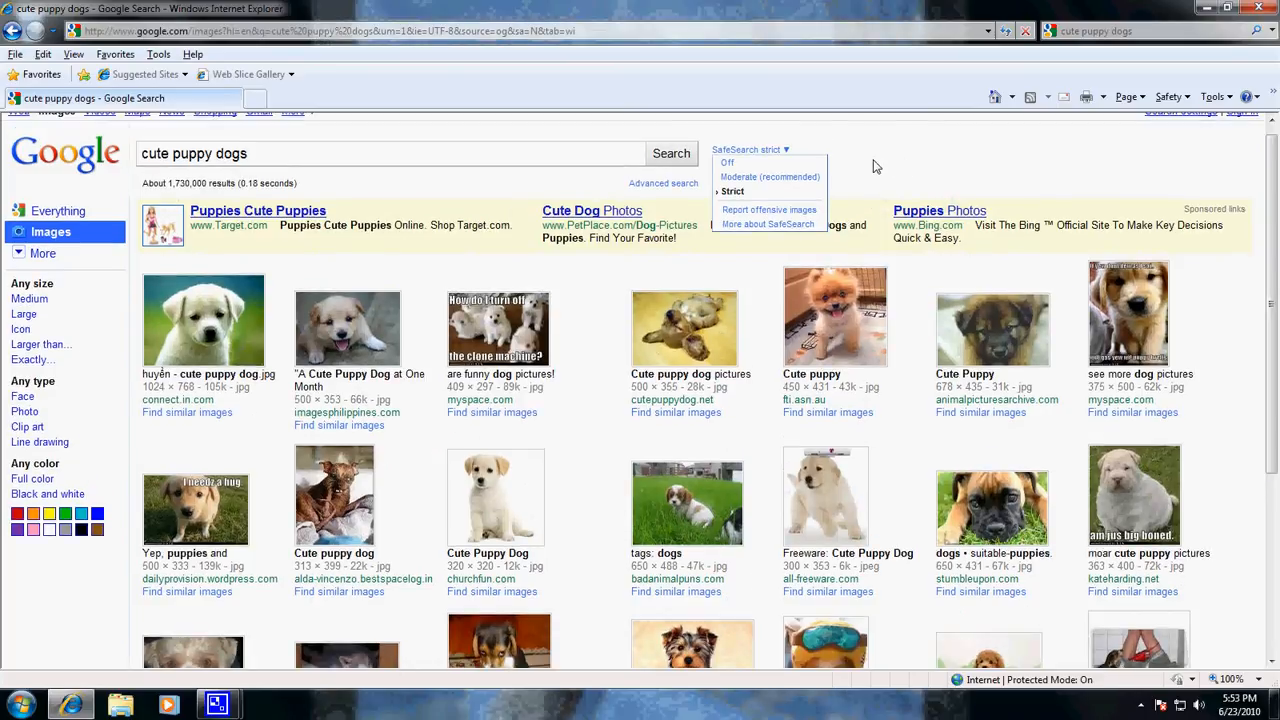
scroll(down, 3)
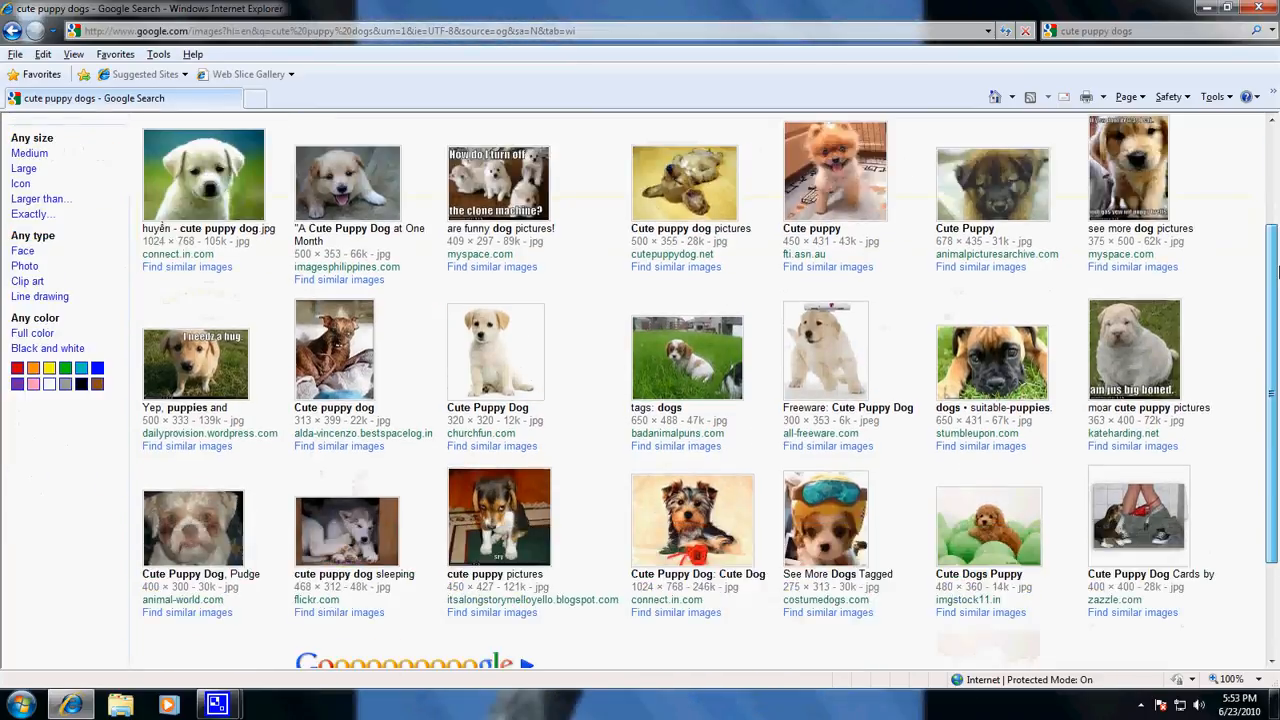
scroll(down, 3)
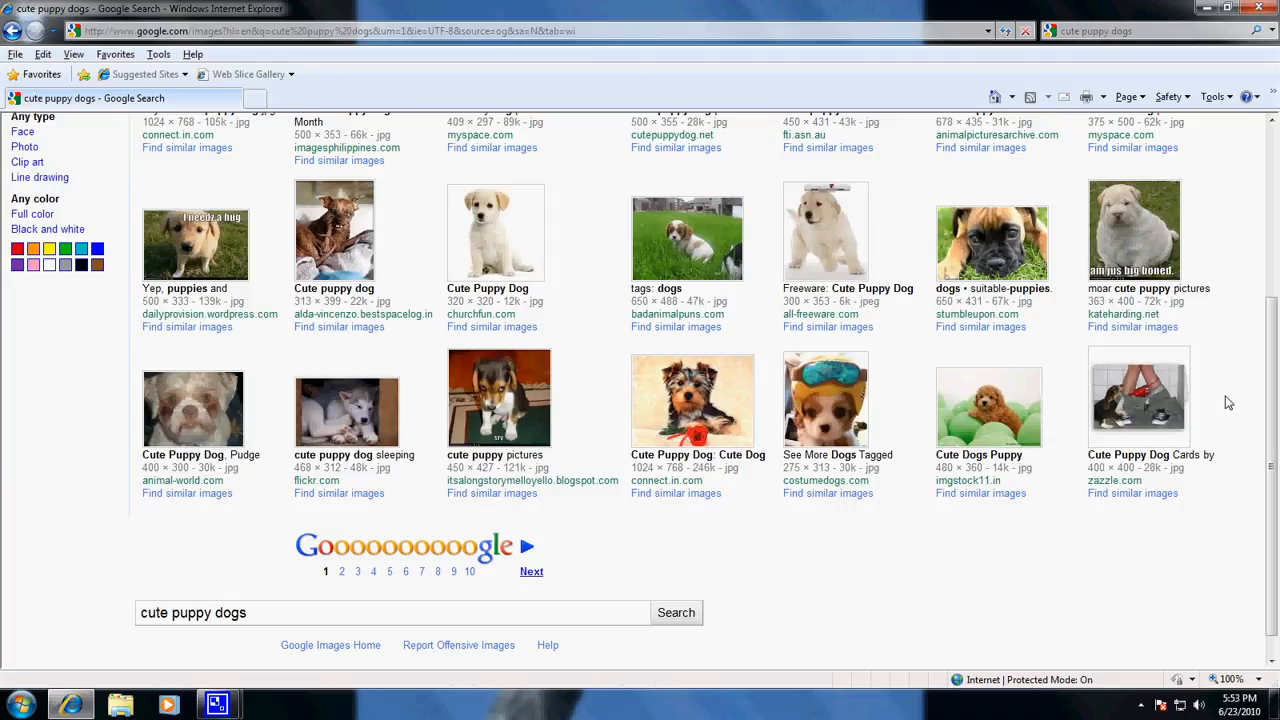
mouse_move(1104, 490)
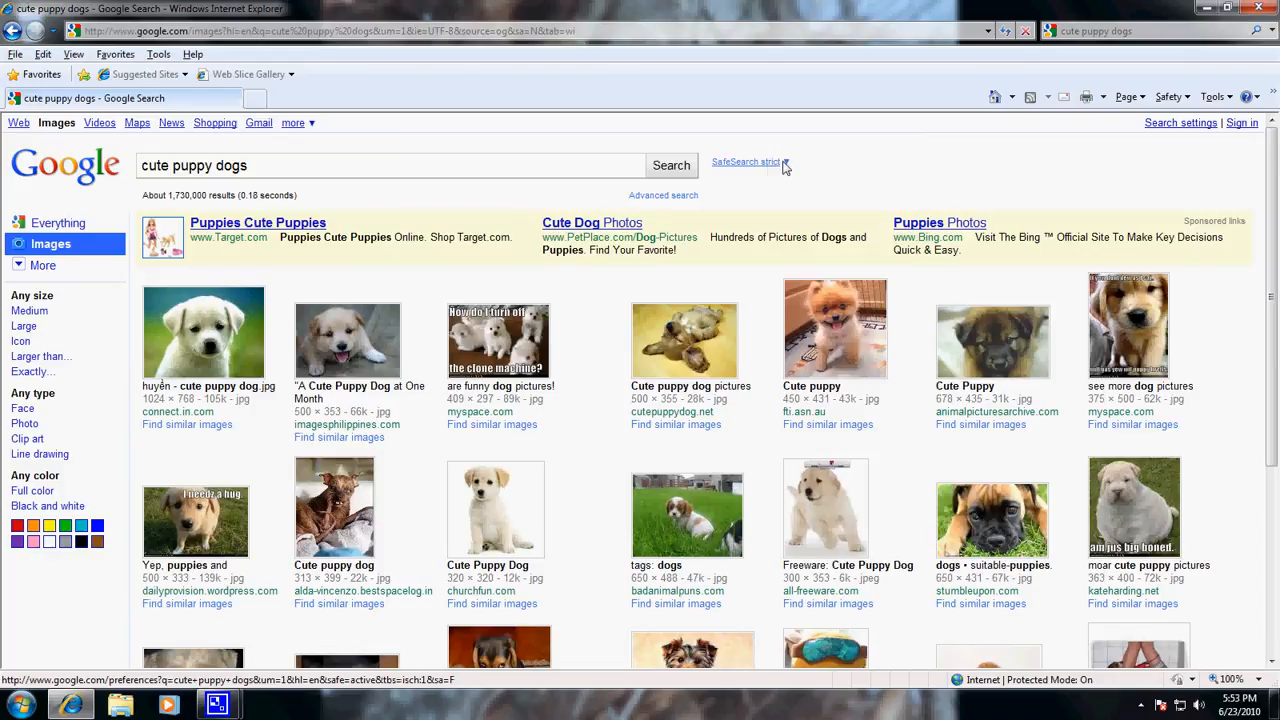
- Choose 'Report offensive images' from SafeSearch and review the Report buttons under each puppy image
click(750, 160)
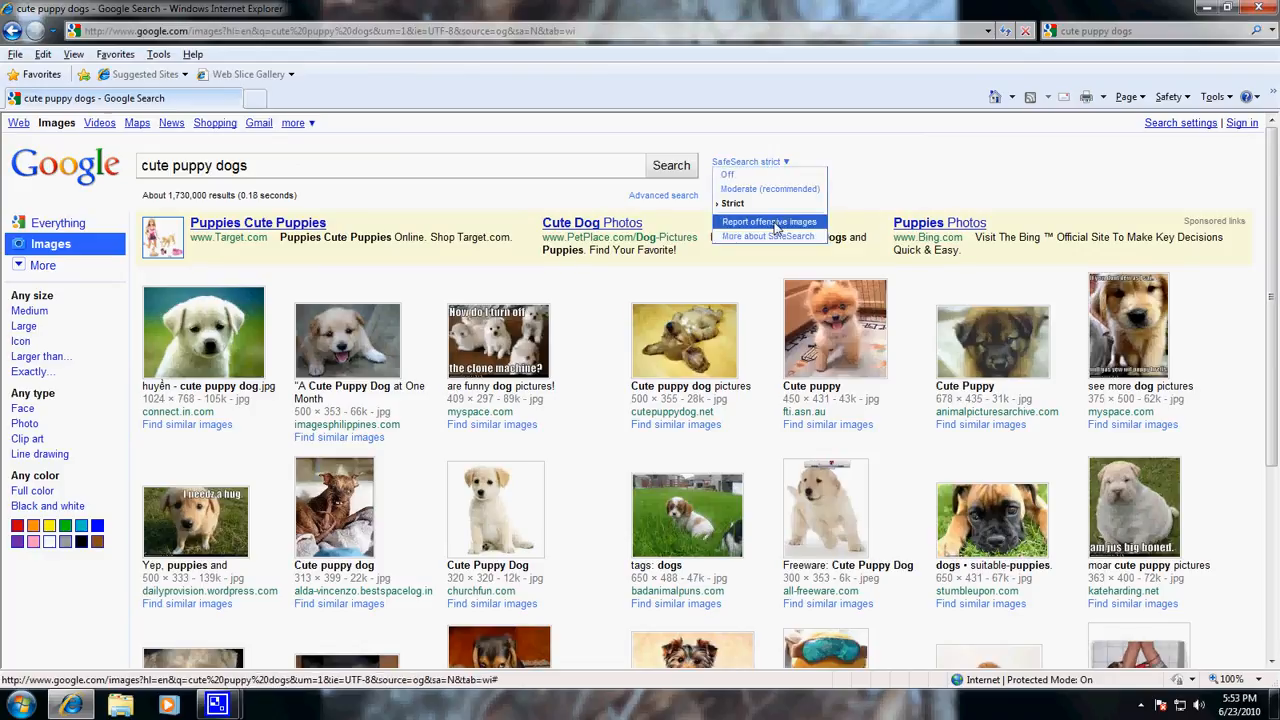
scroll(down, 3)
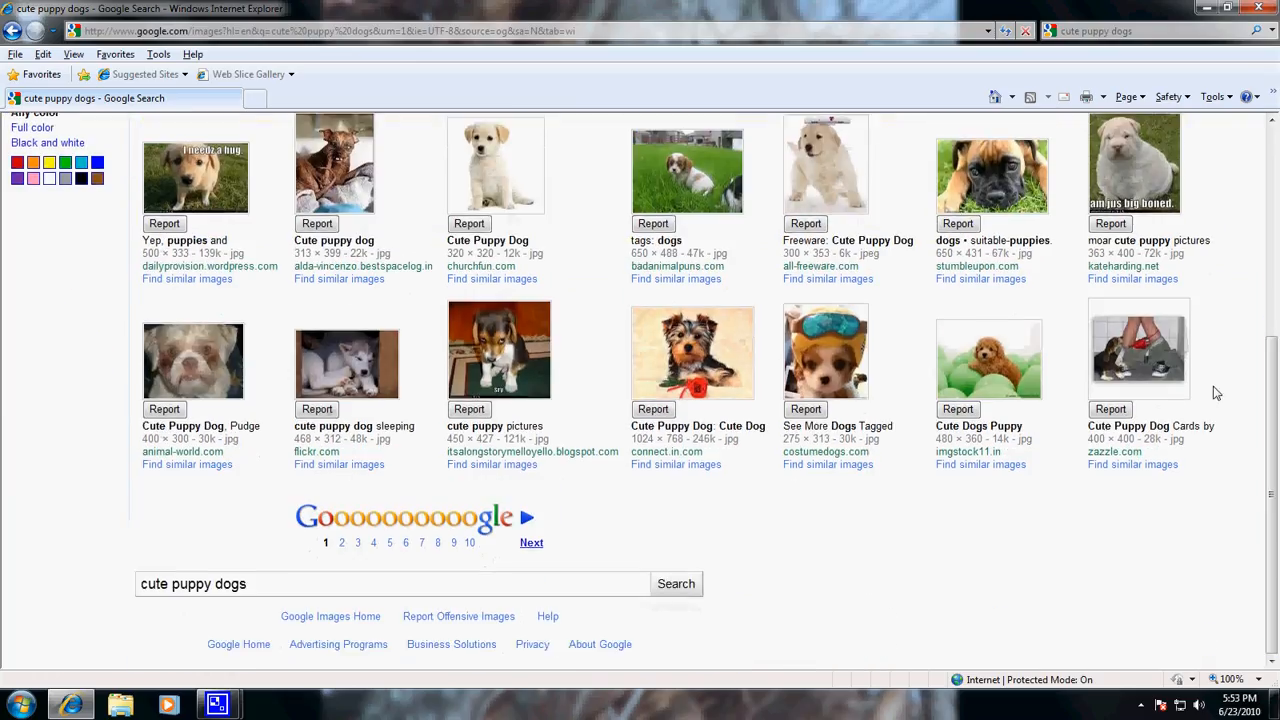
scroll(down, 3)
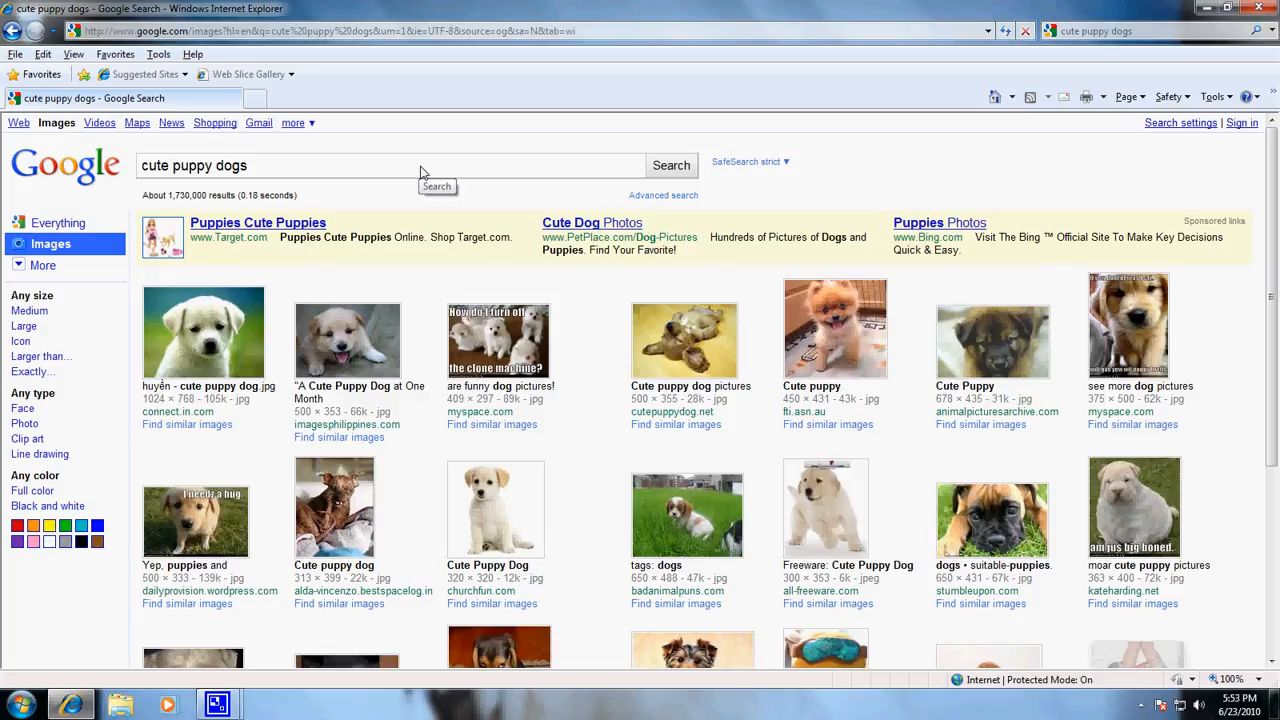
mouse_move(420, 170)
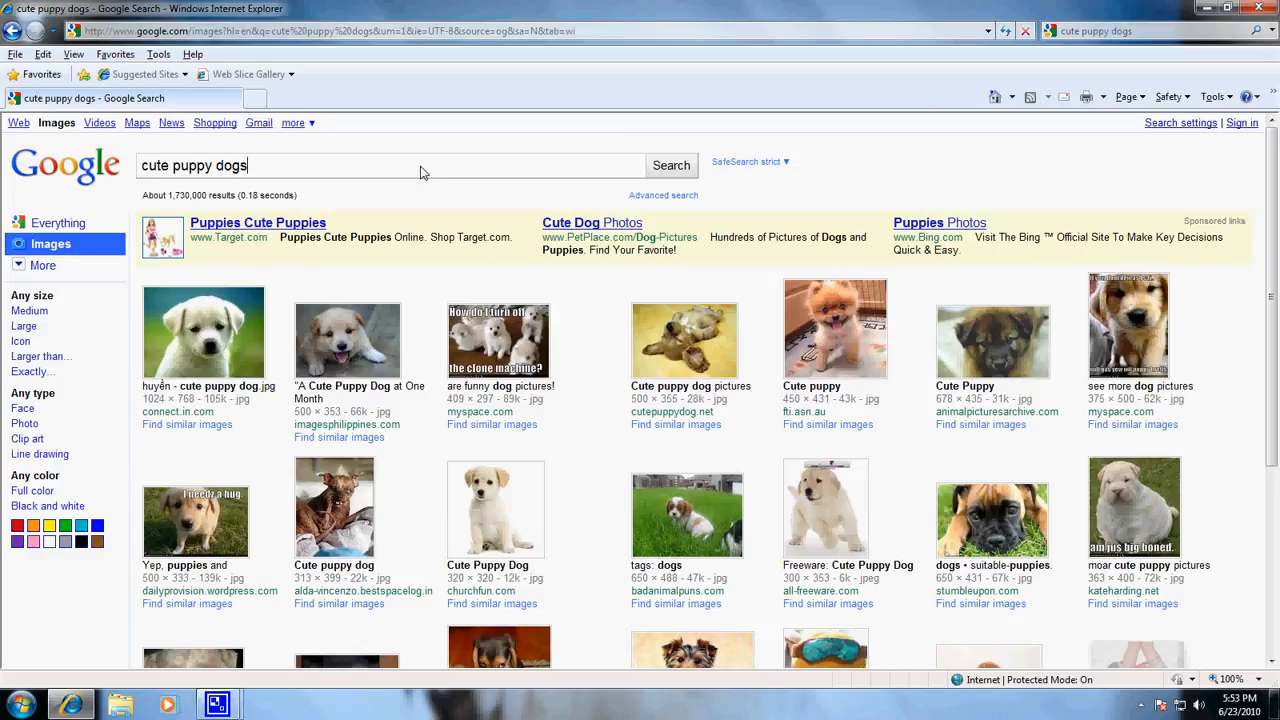
- Reopen the SafeSearch choices over the puppy results, Strict still selected
click(748, 160)
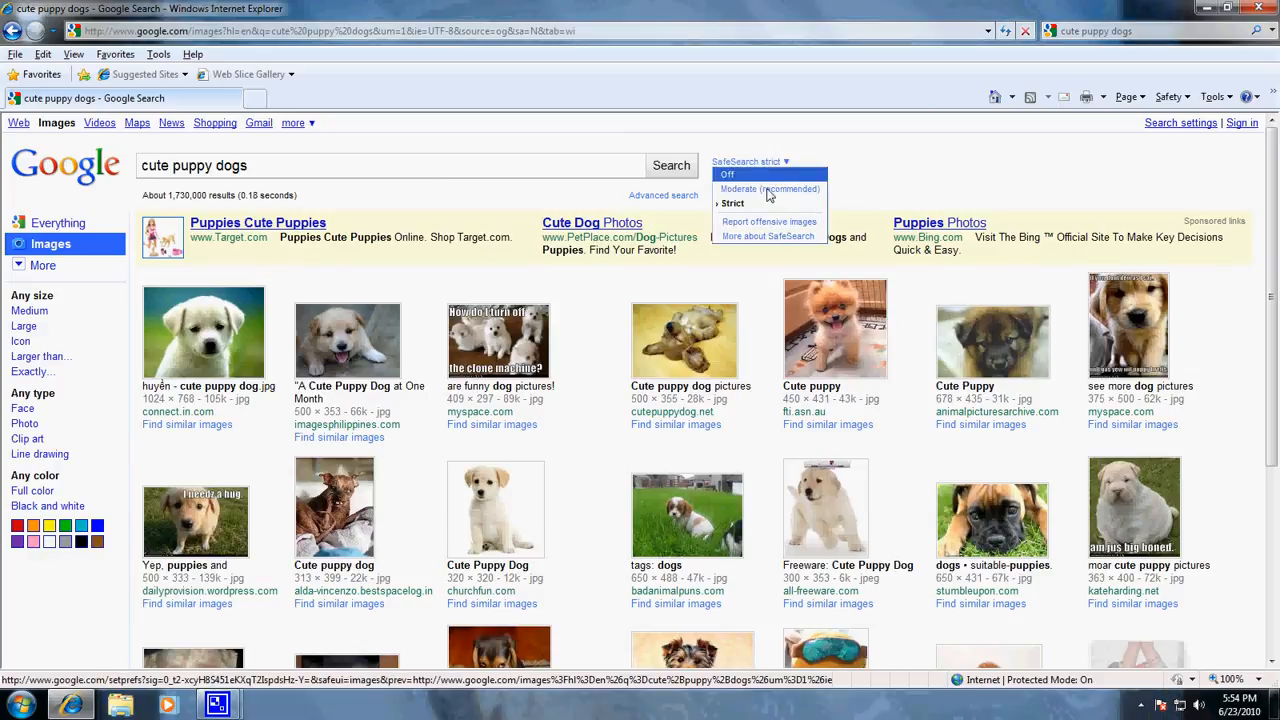